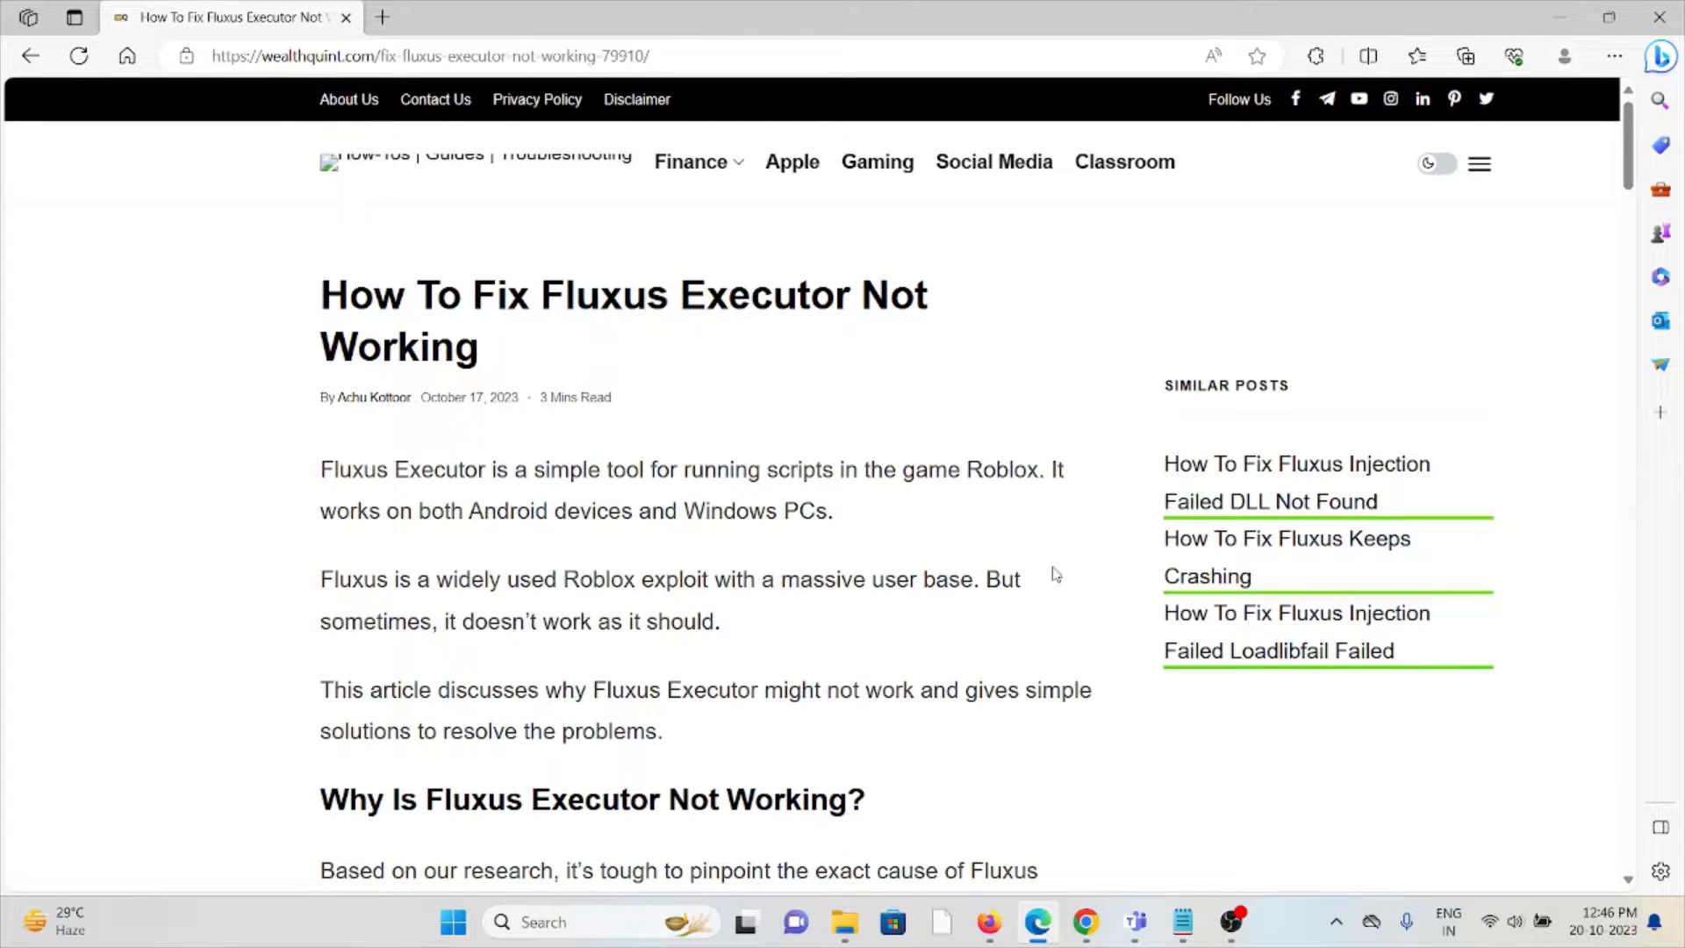
scroll("down", 3)
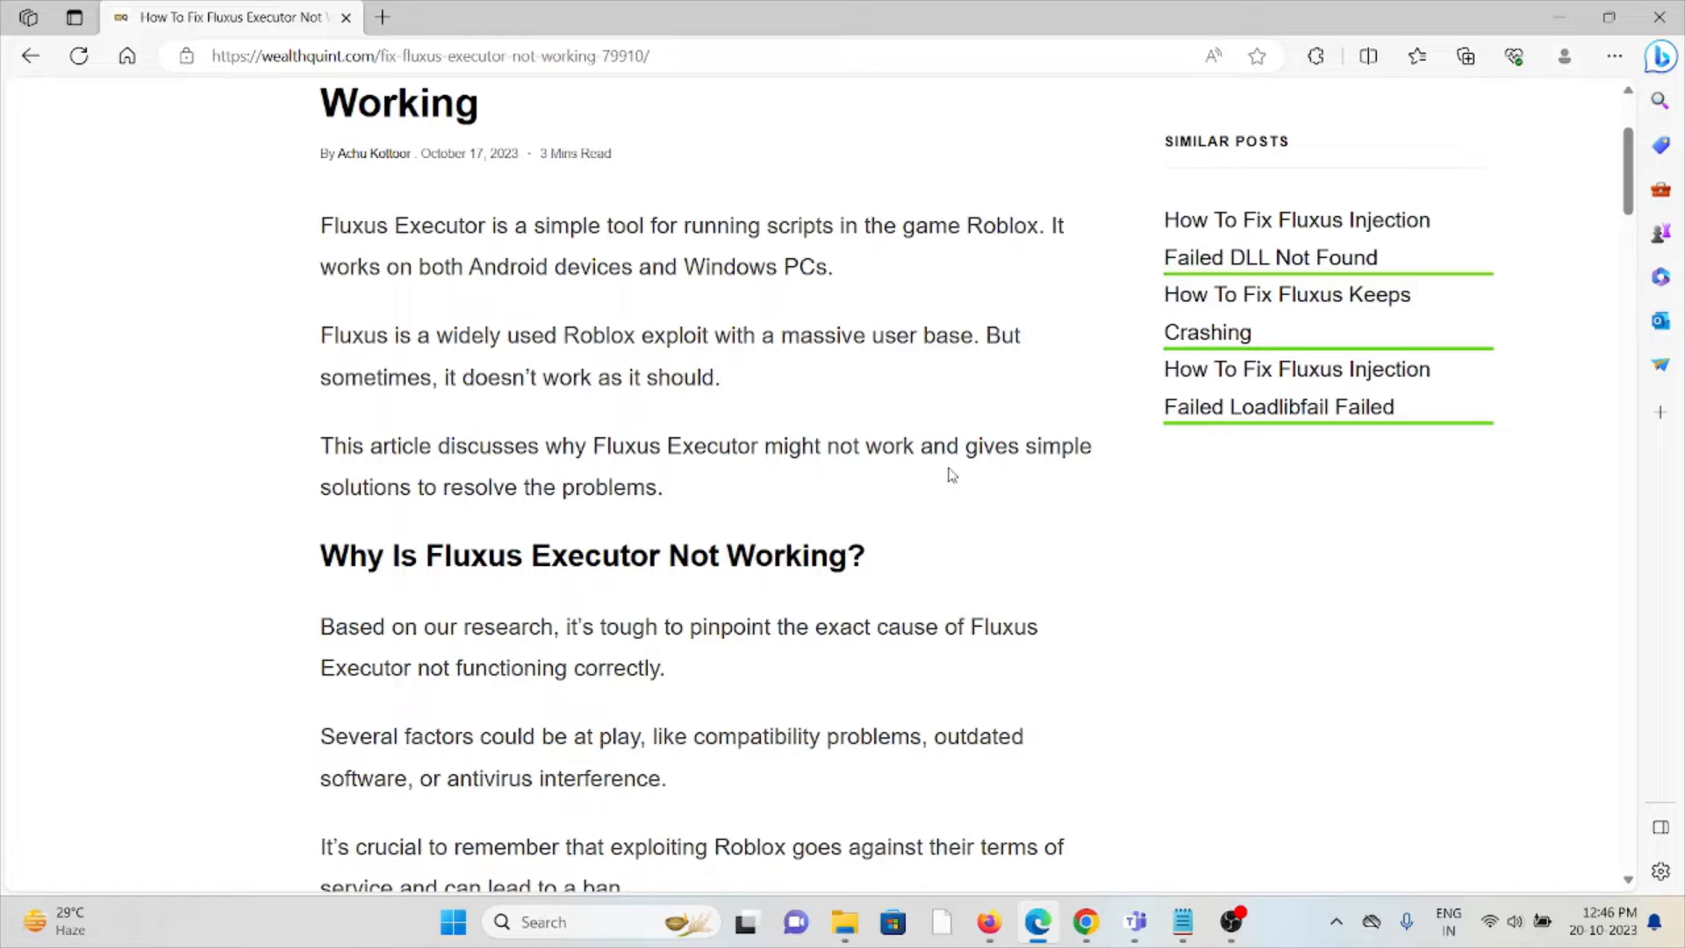
scroll("down", 3)
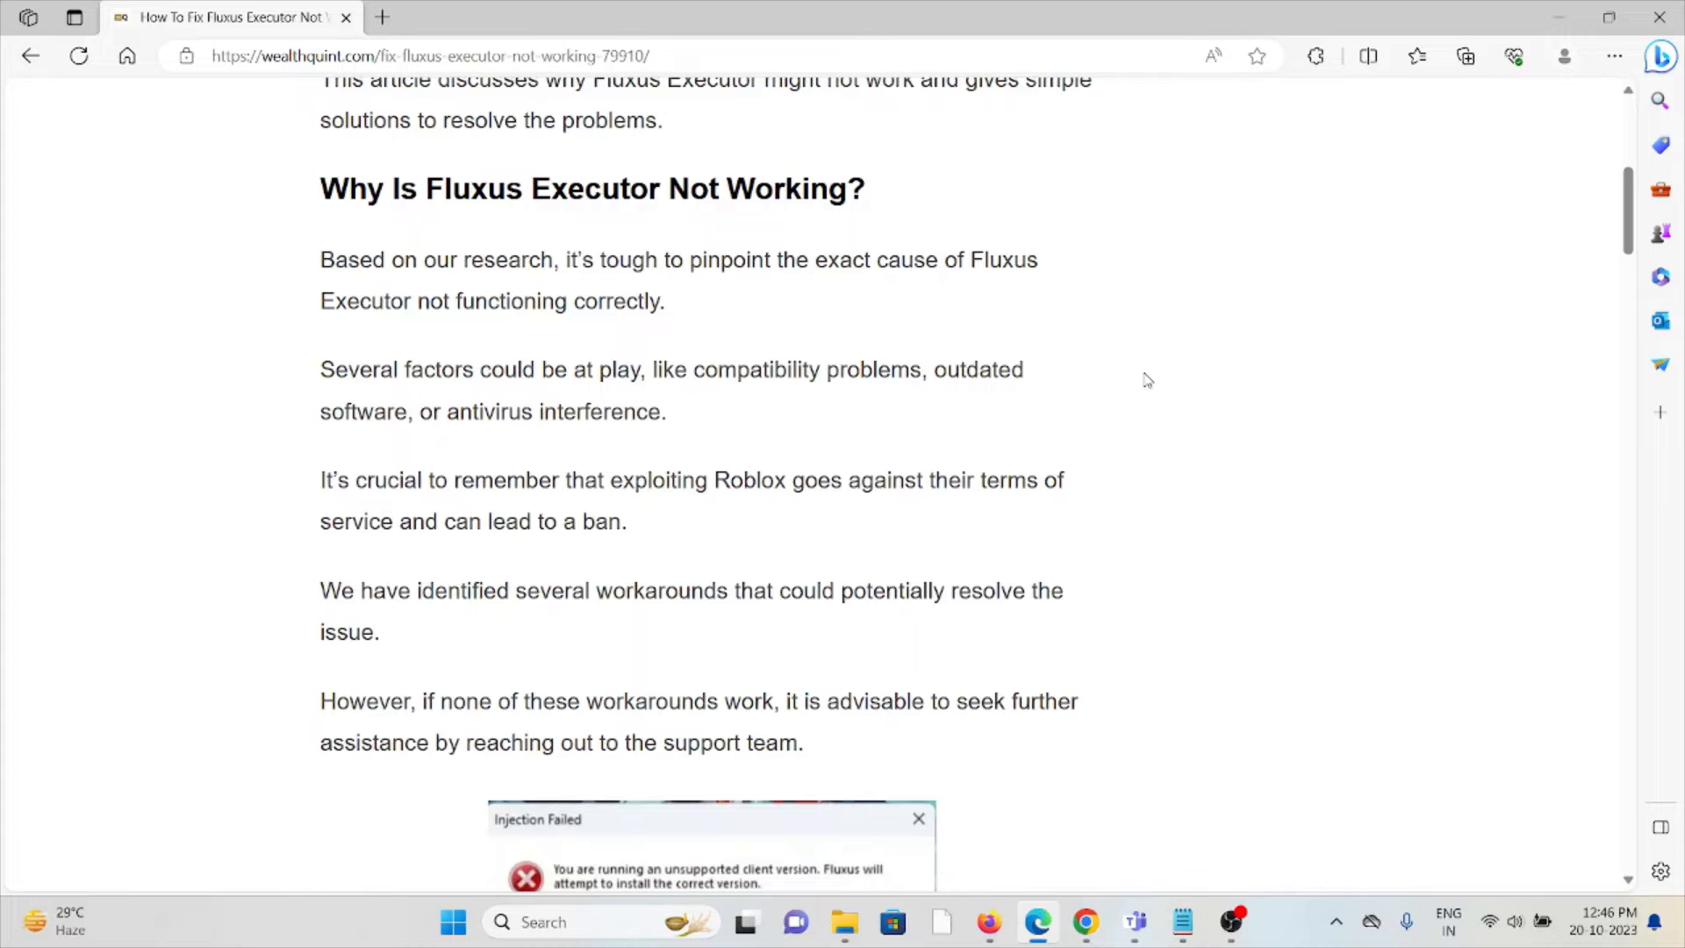
mouse_move(1126, 308)
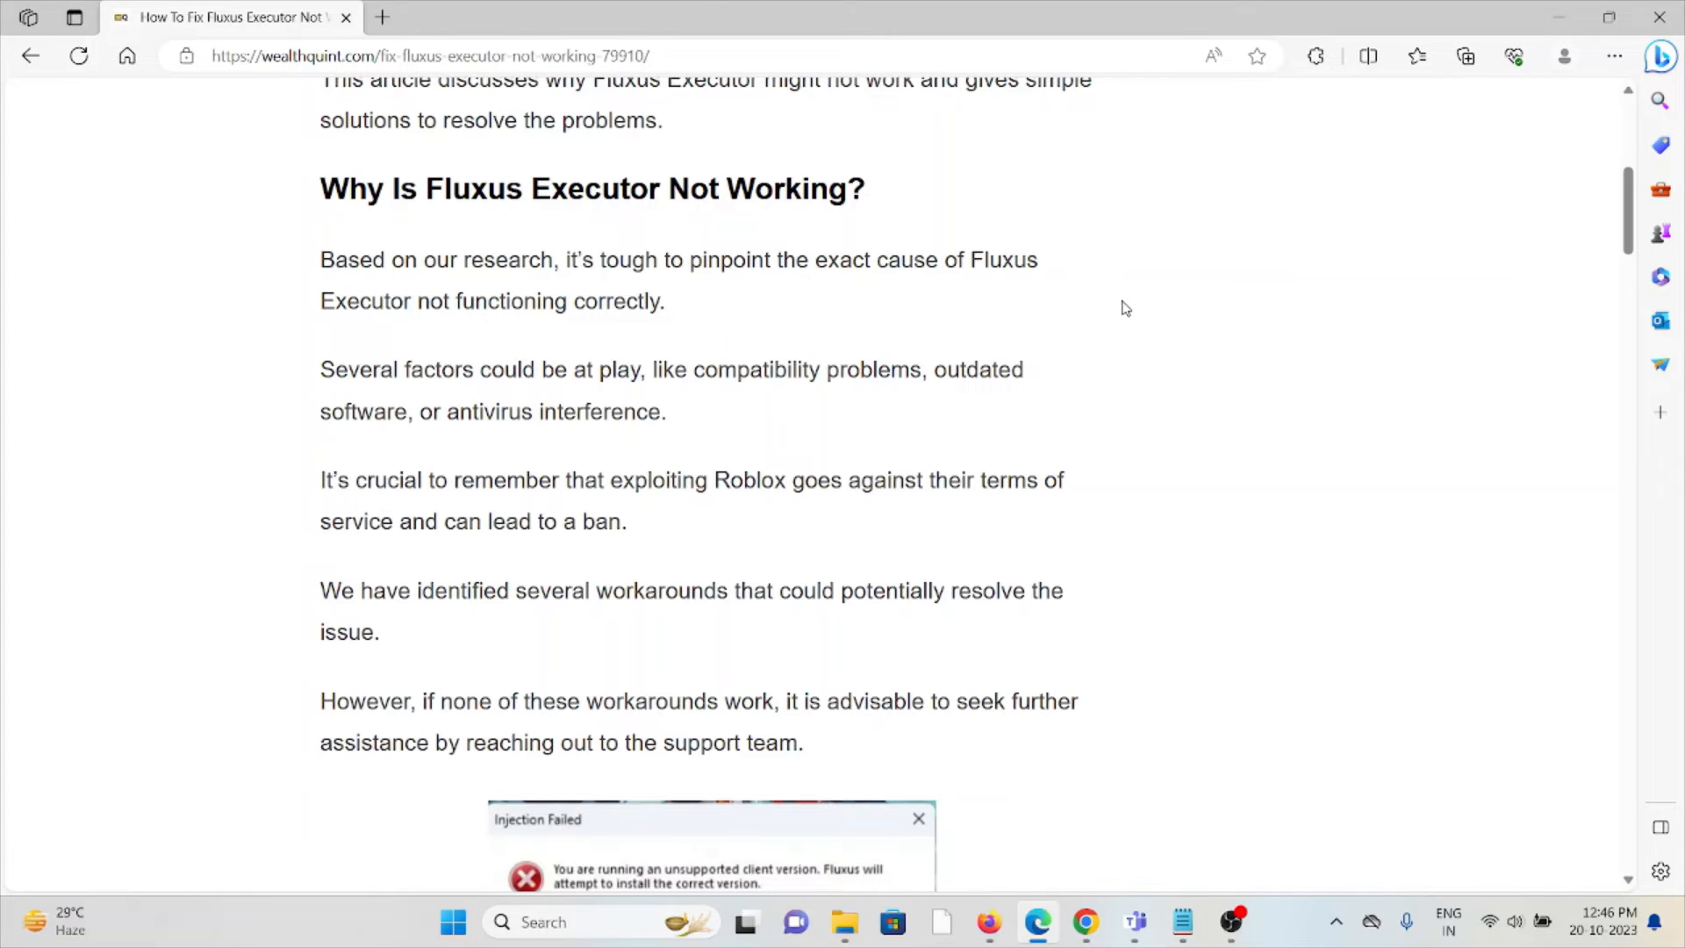
scroll("down", 3)
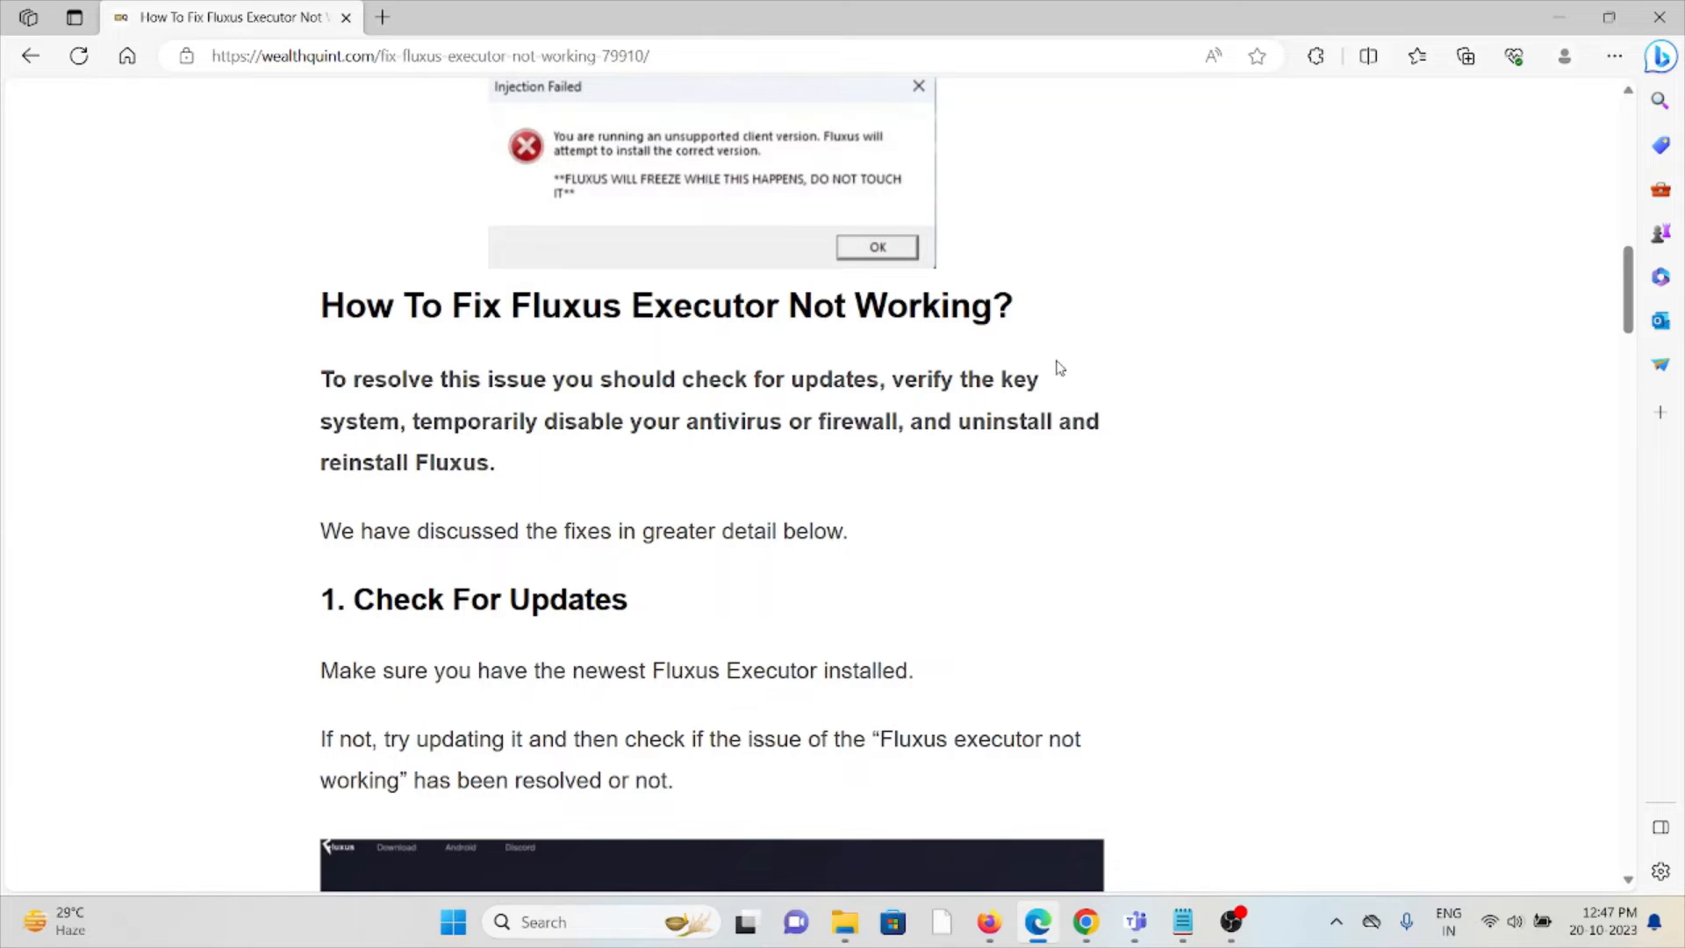
scroll("down", 3)
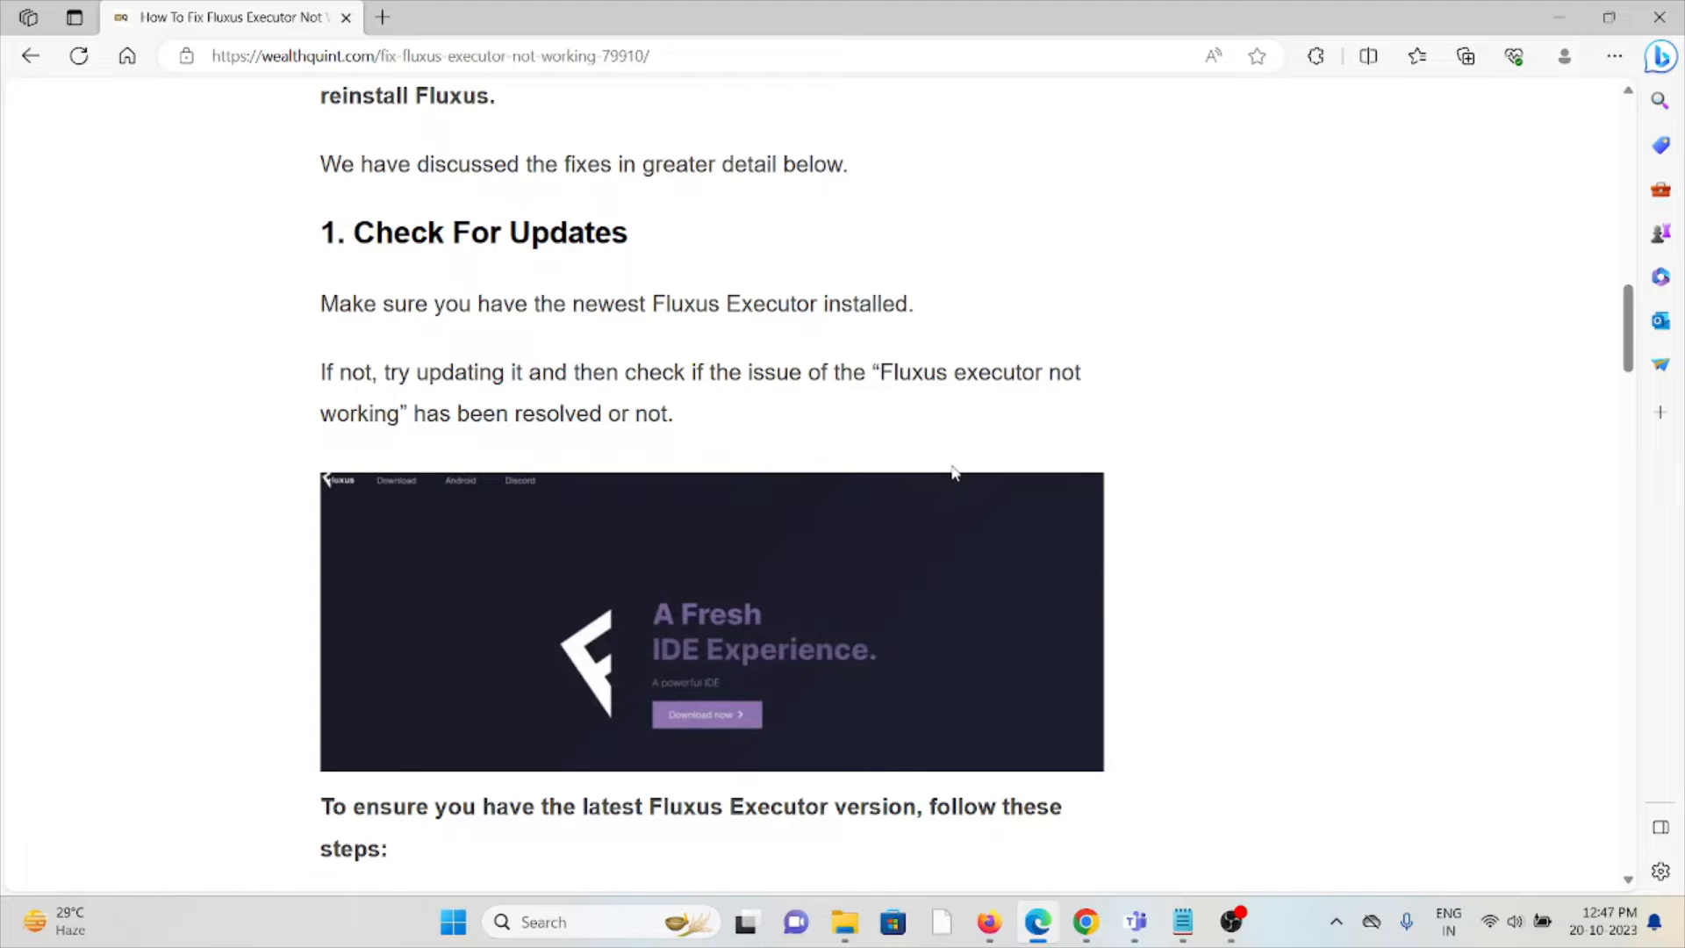
scroll("down", 3)
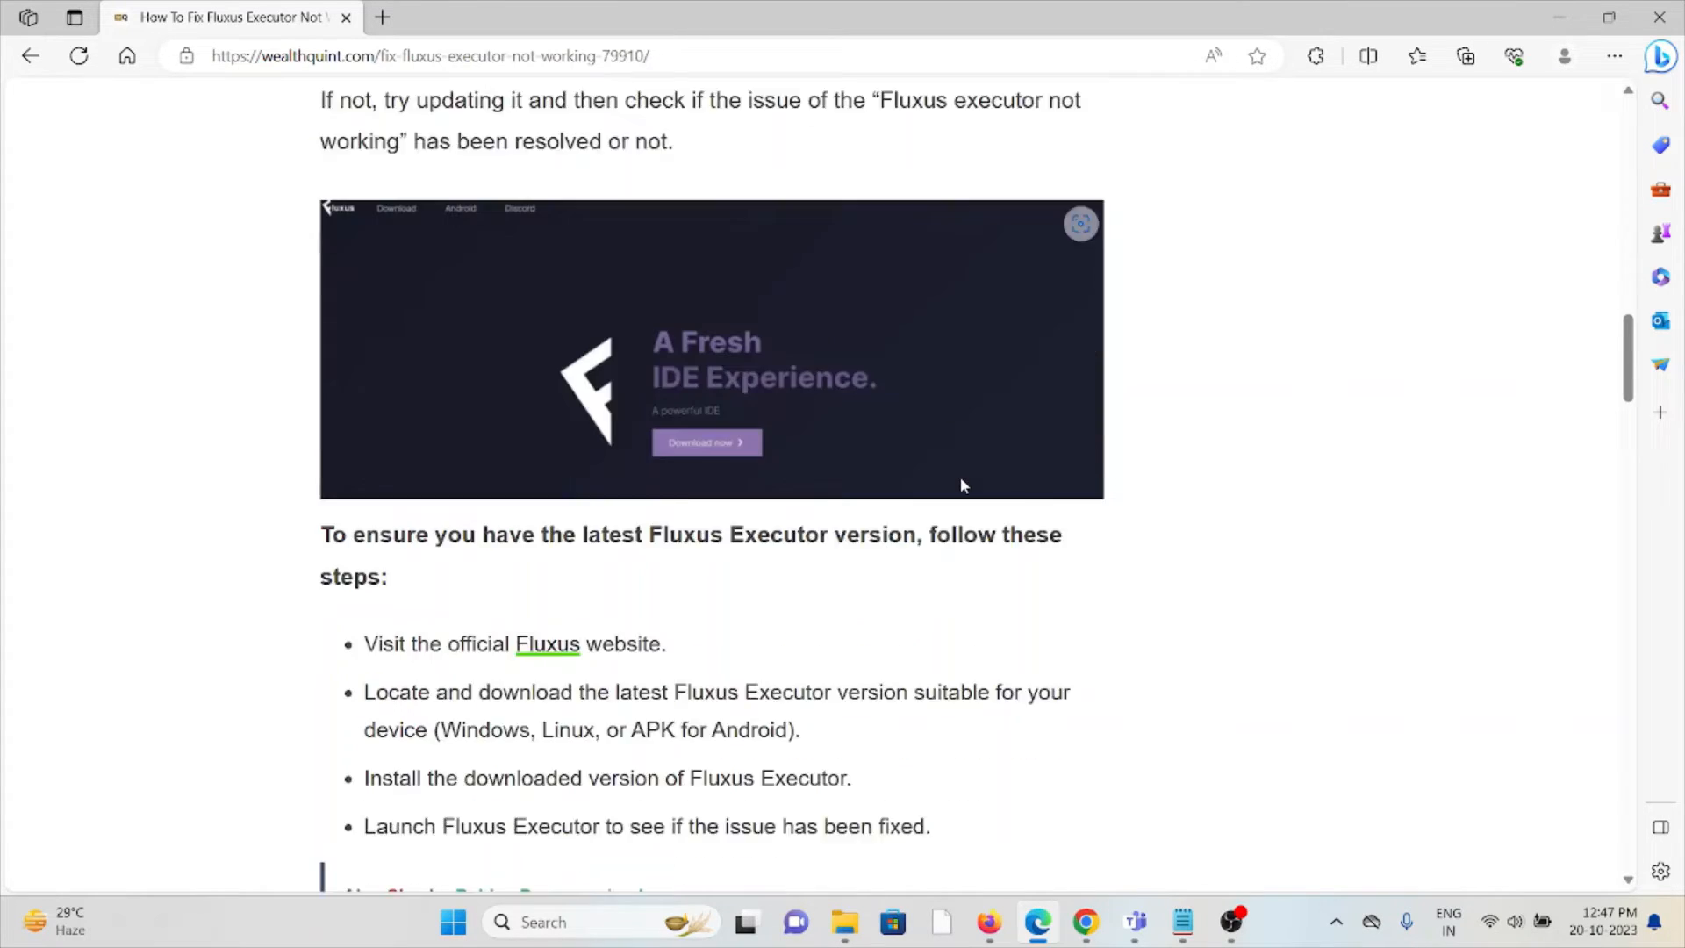
scroll("down", 3)
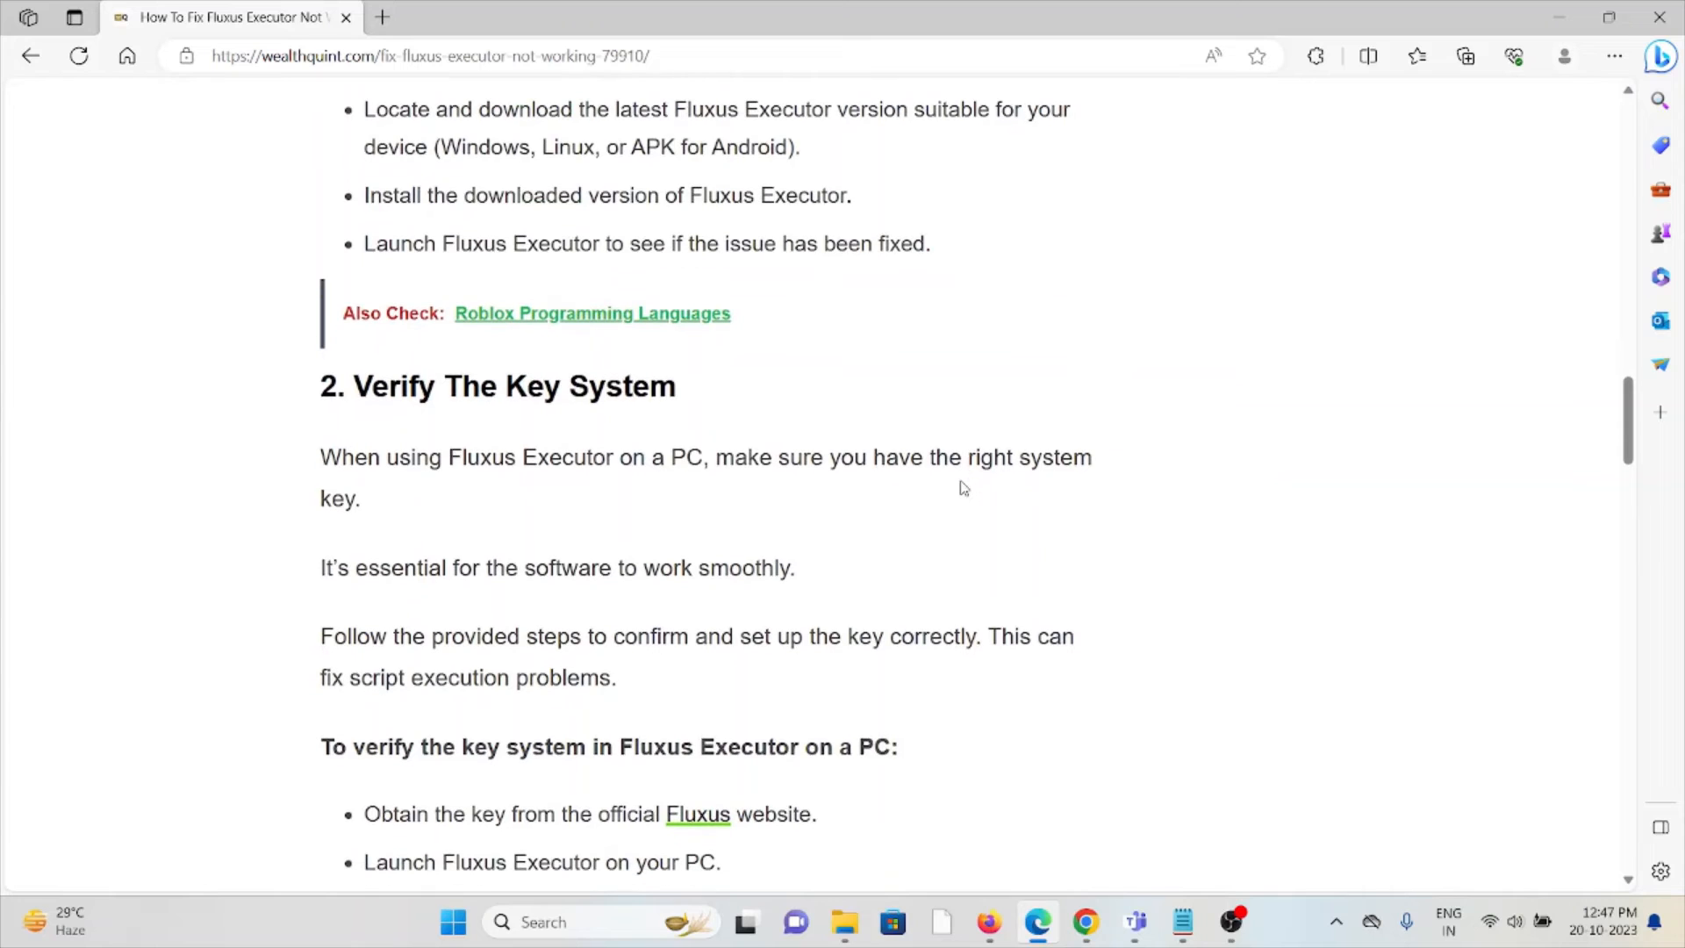
scroll("down", 3)
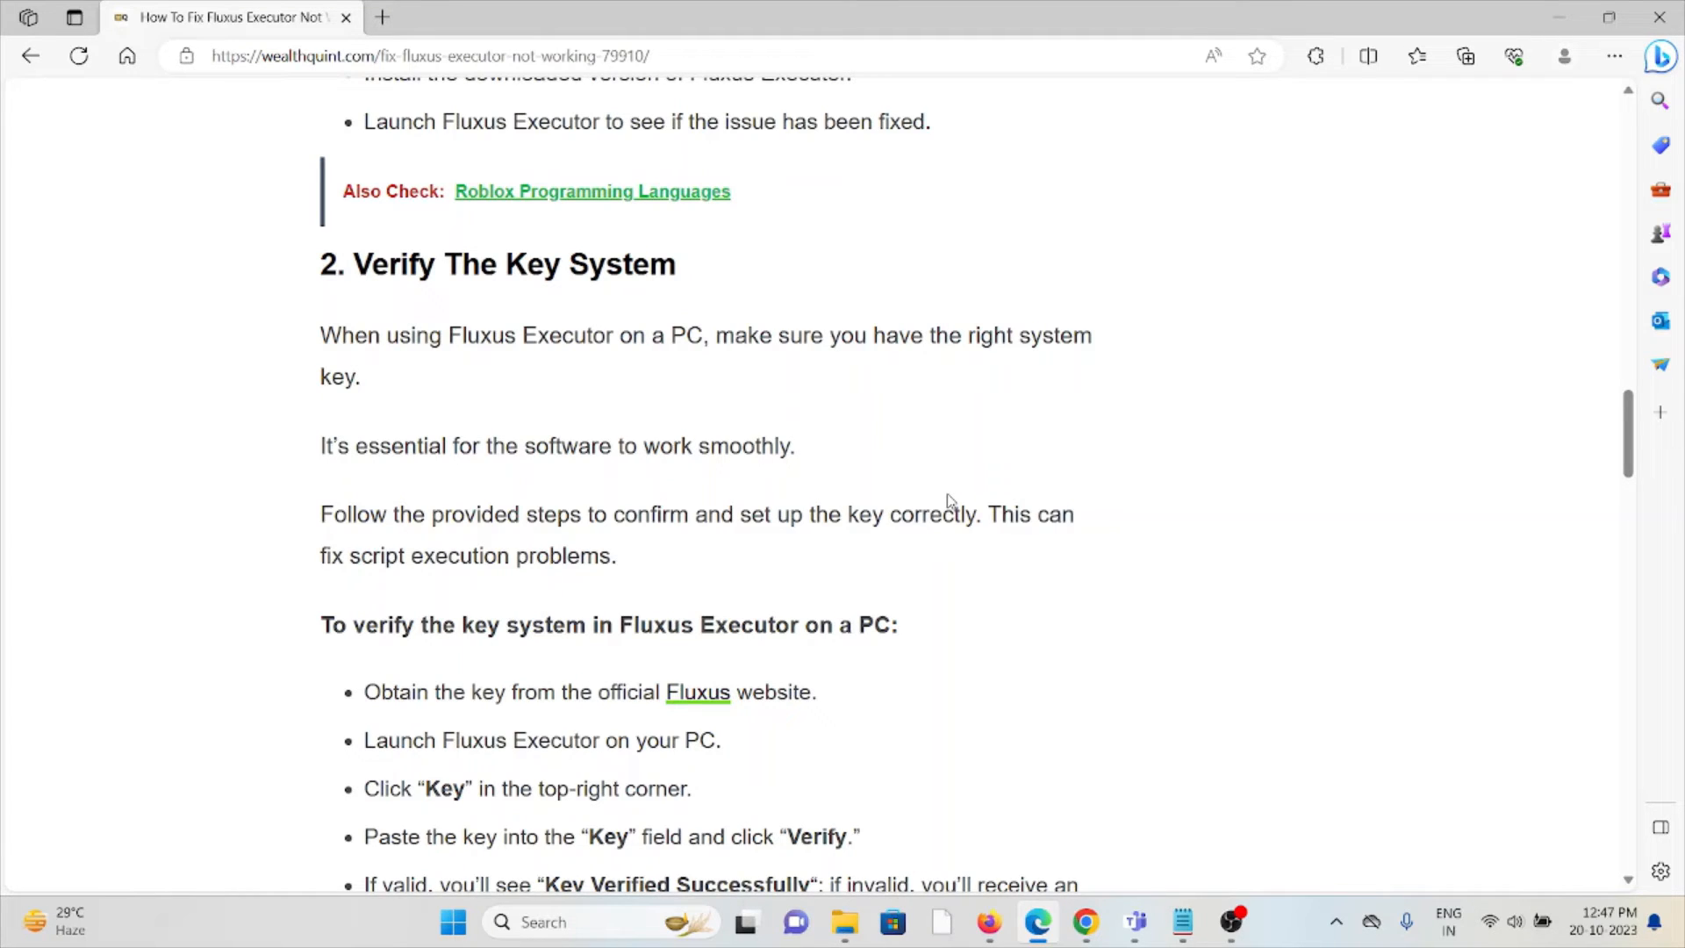
scroll("down", 3)
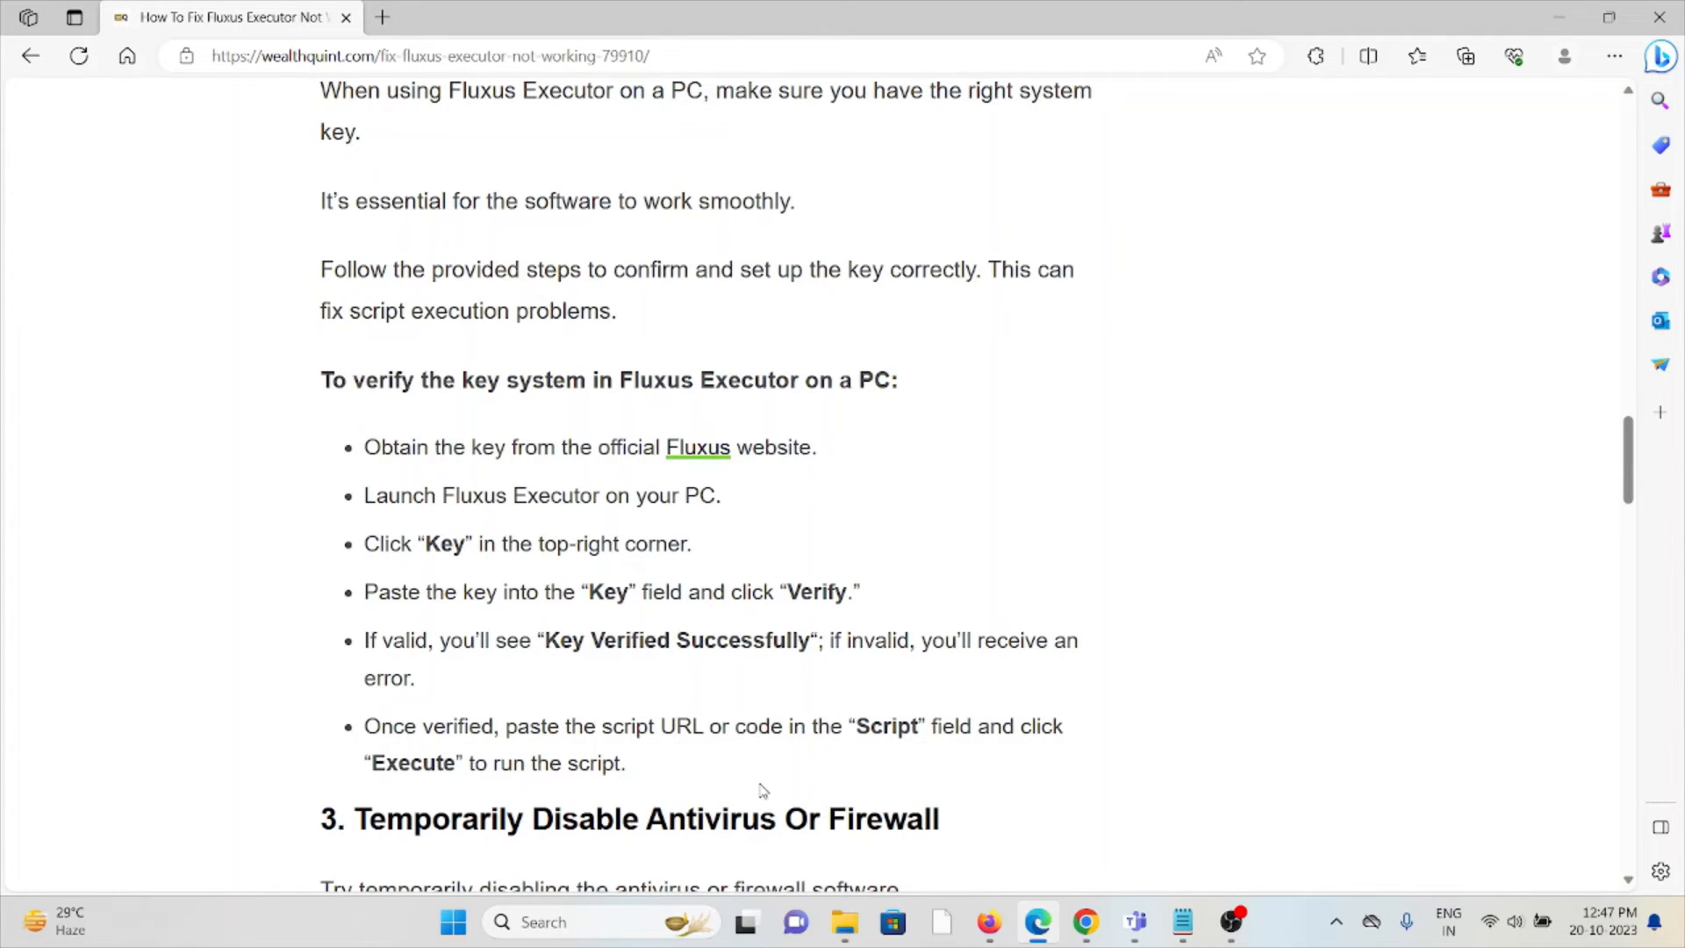
scroll("down", 3)
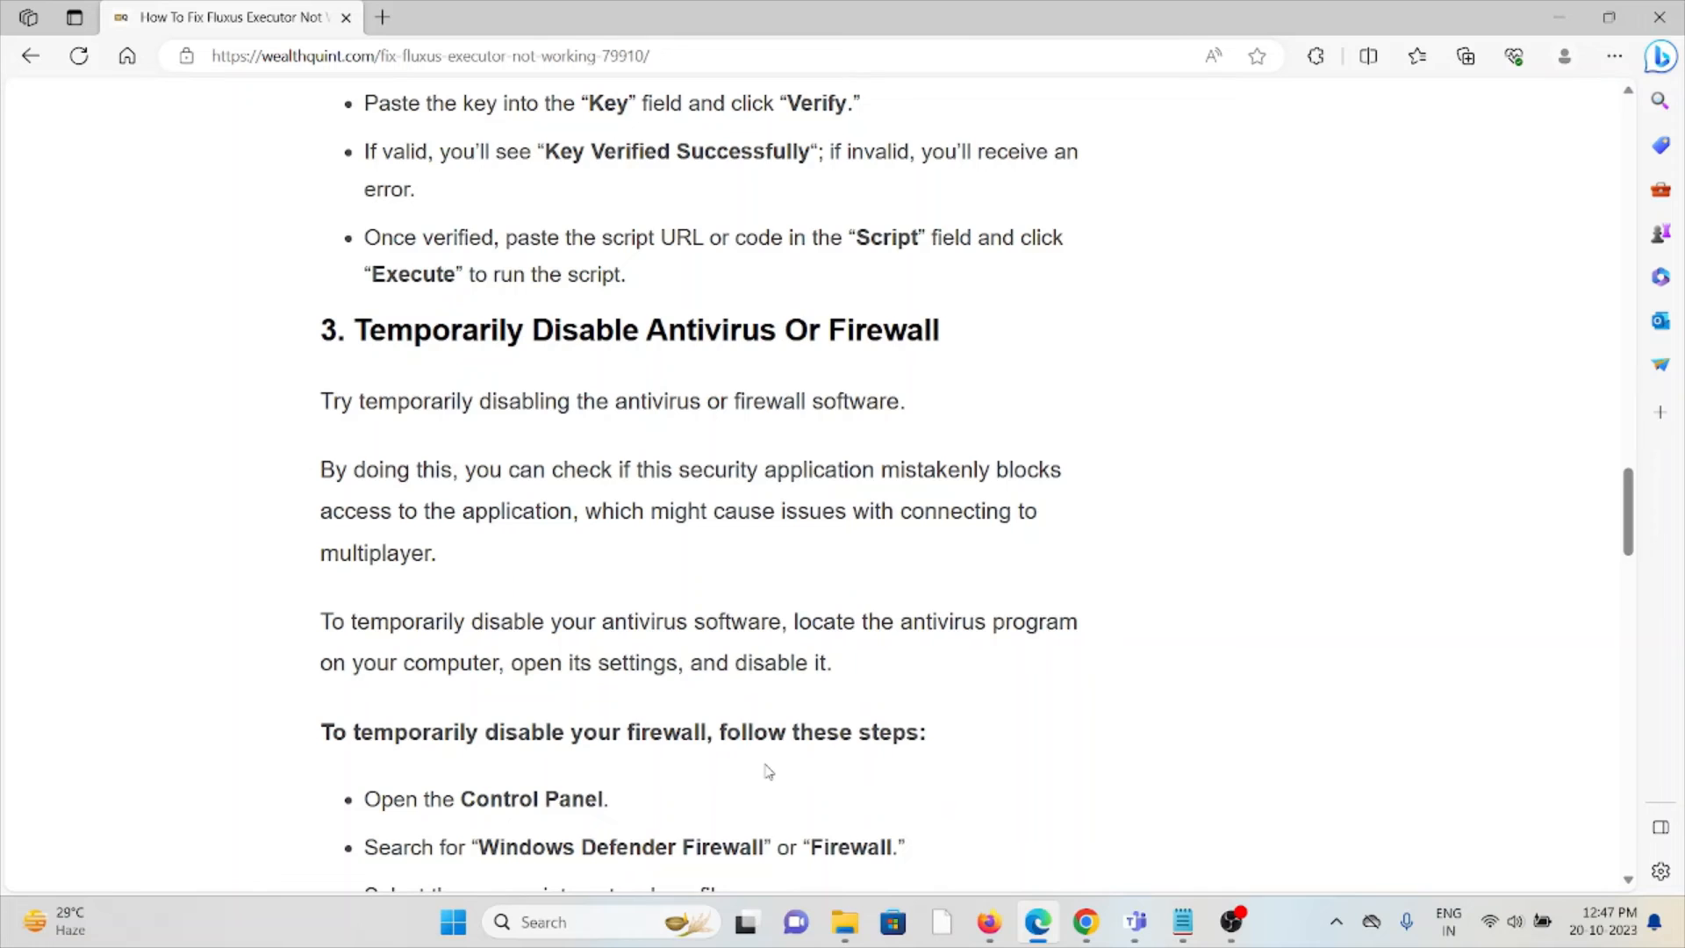
scroll("down", 3)
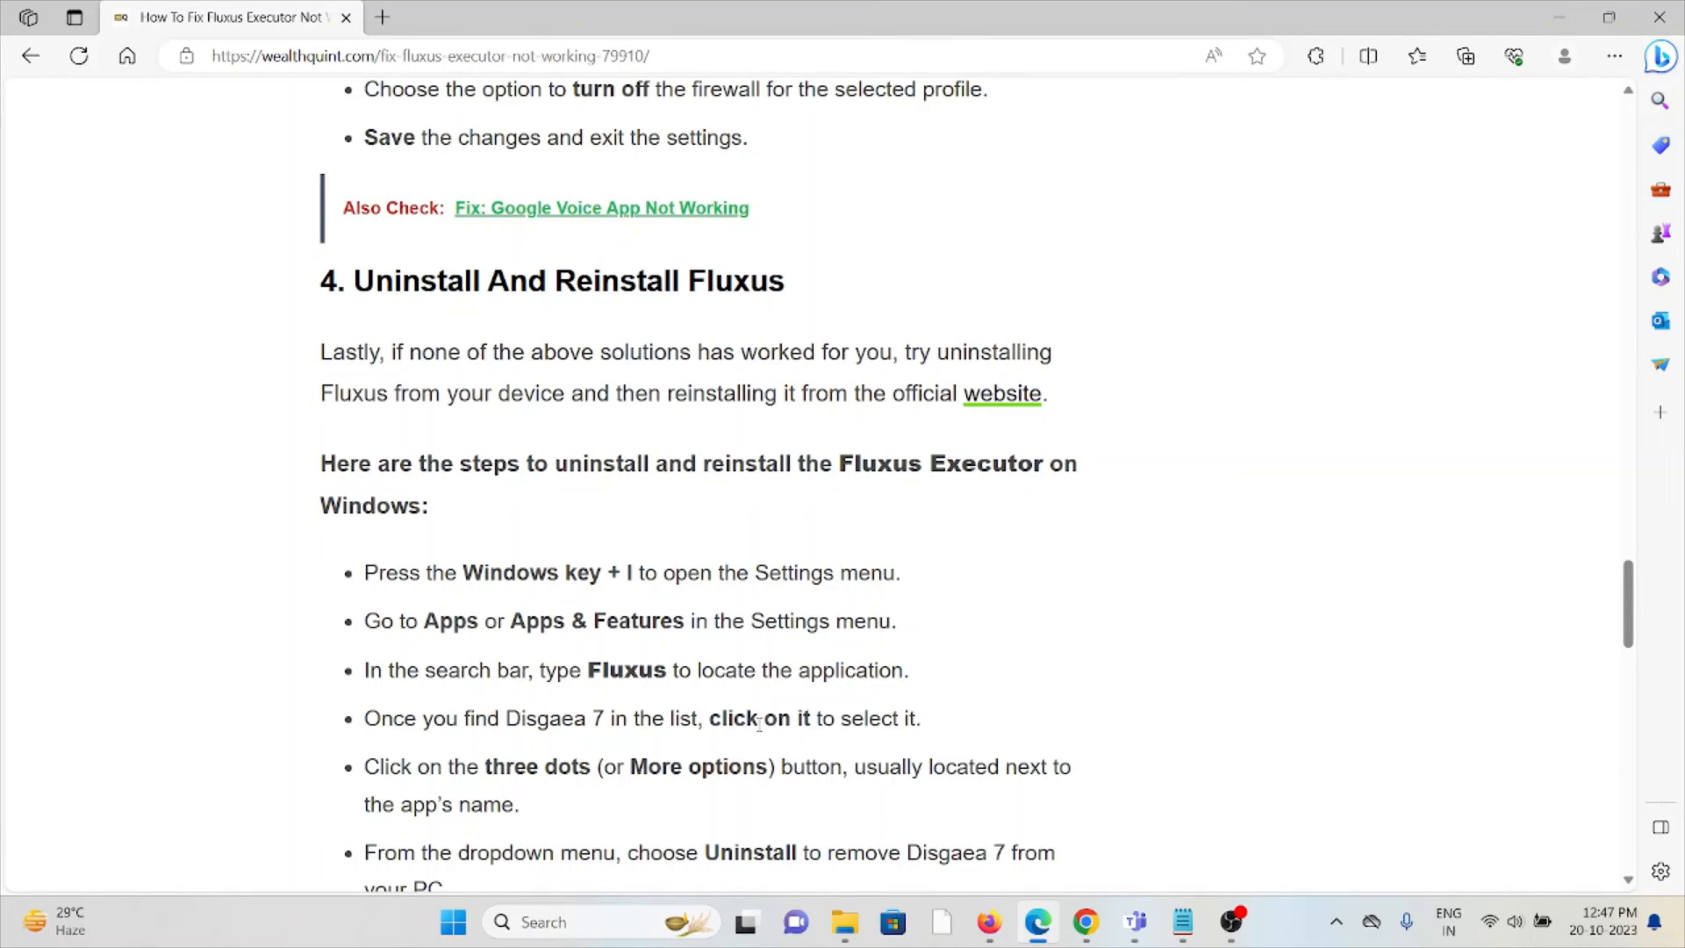
scroll("down", 3)
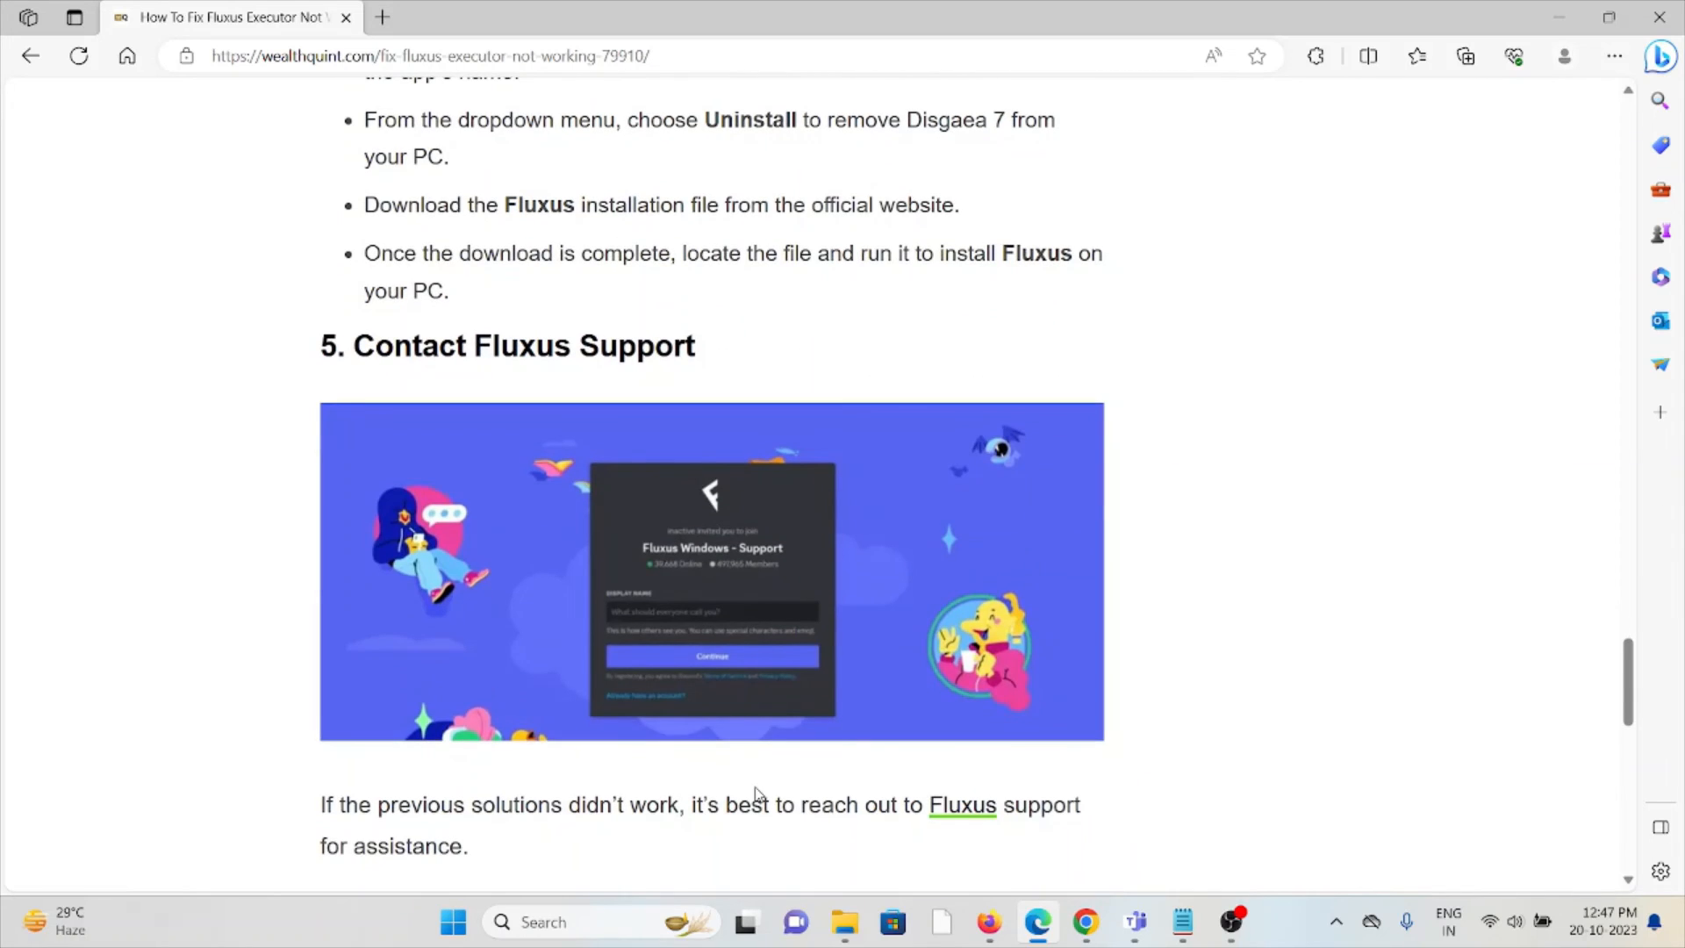
scroll("down", 3)
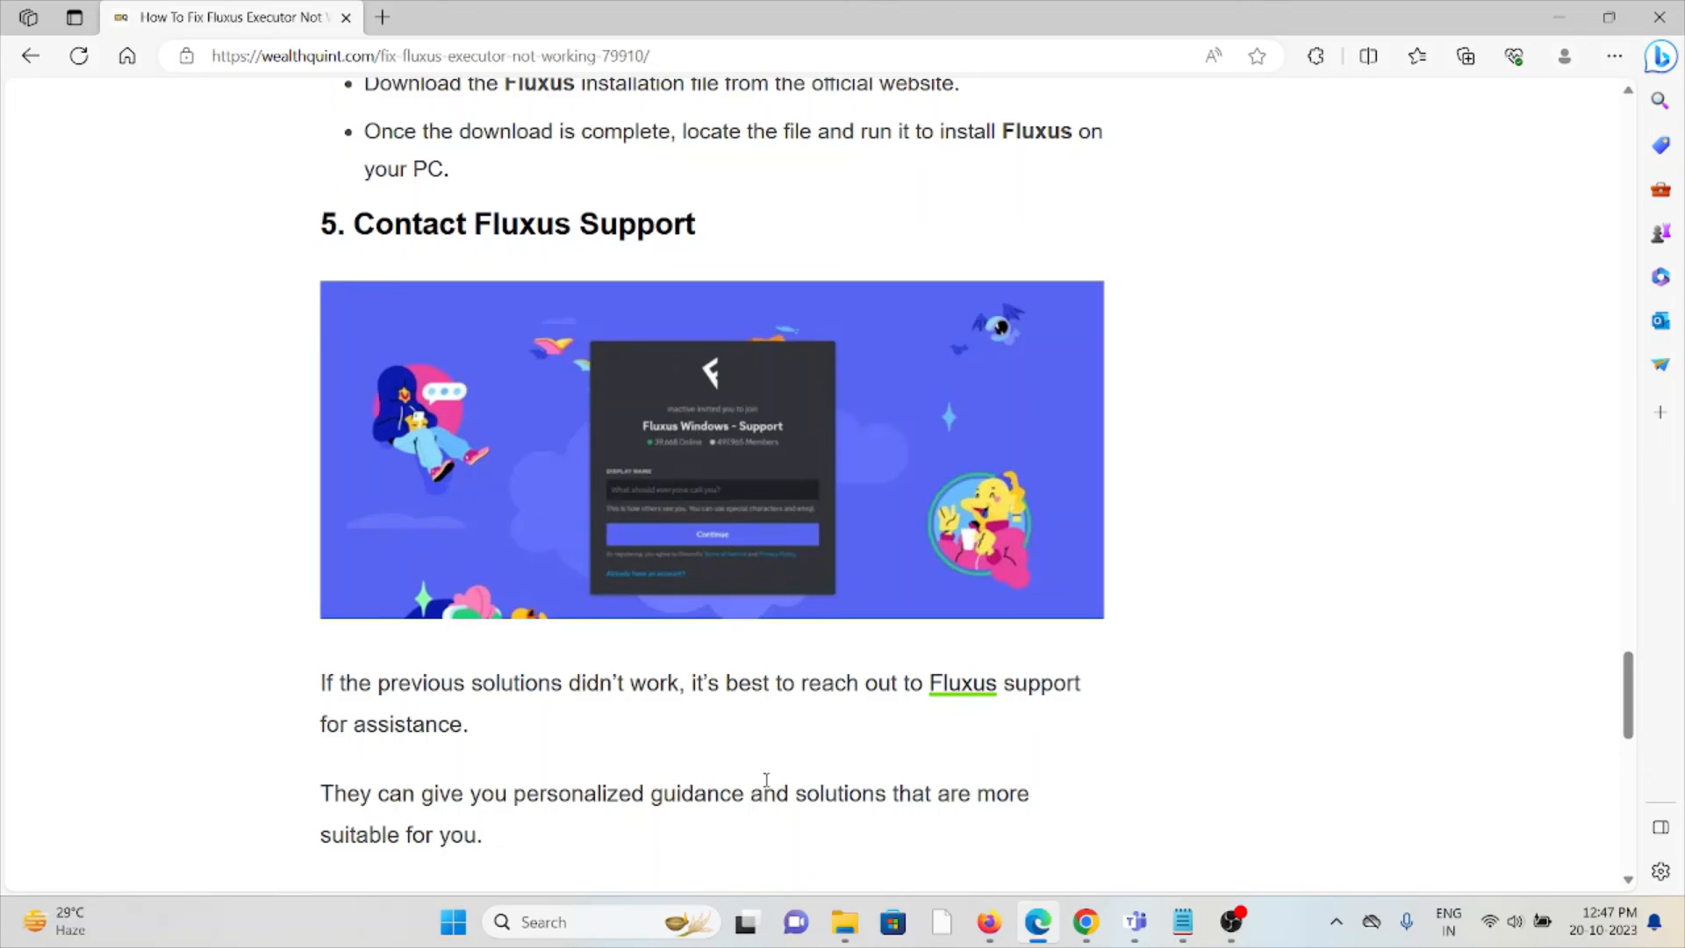
mouse_move(804, 771)
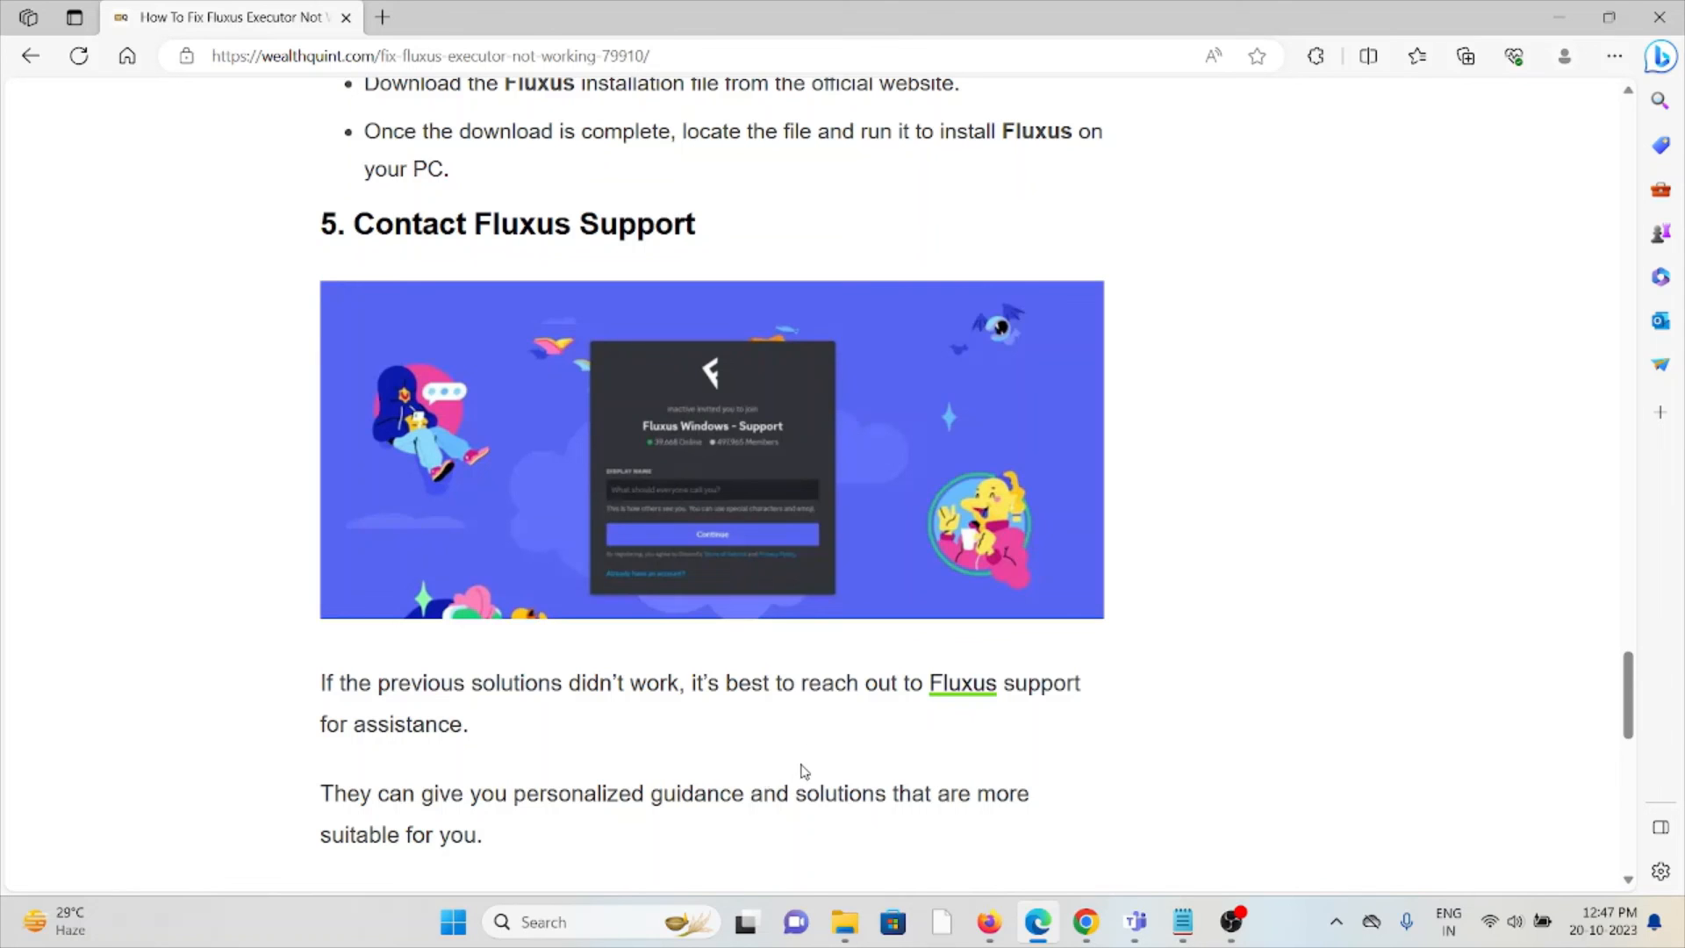
scroll("down", 3)
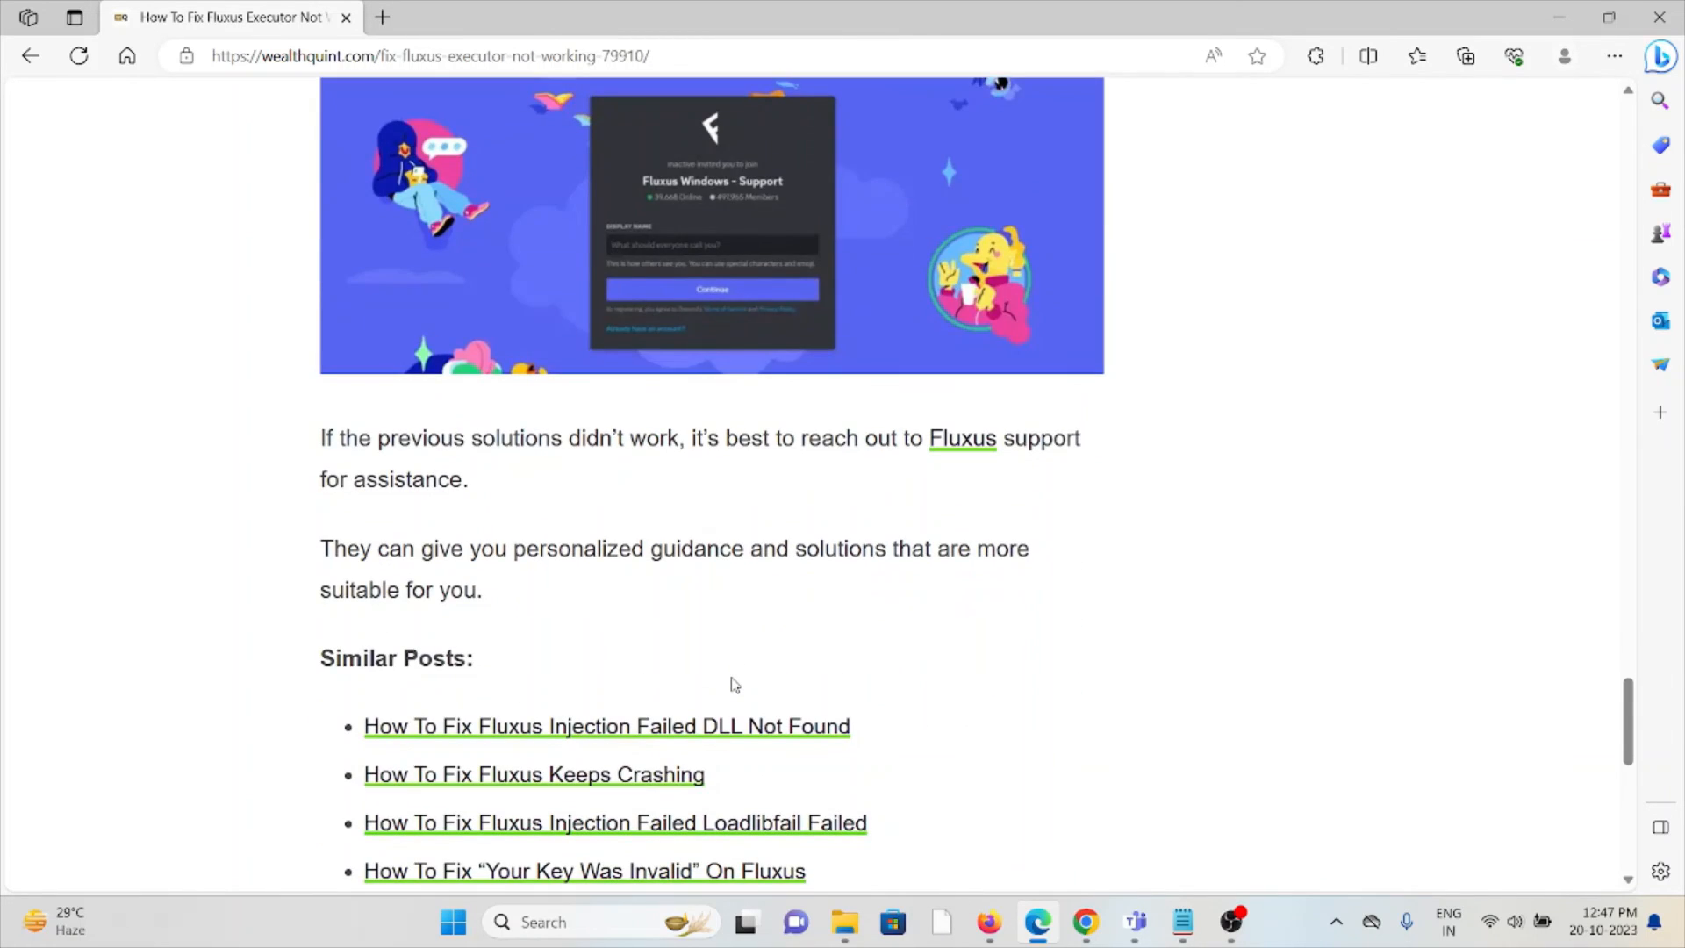